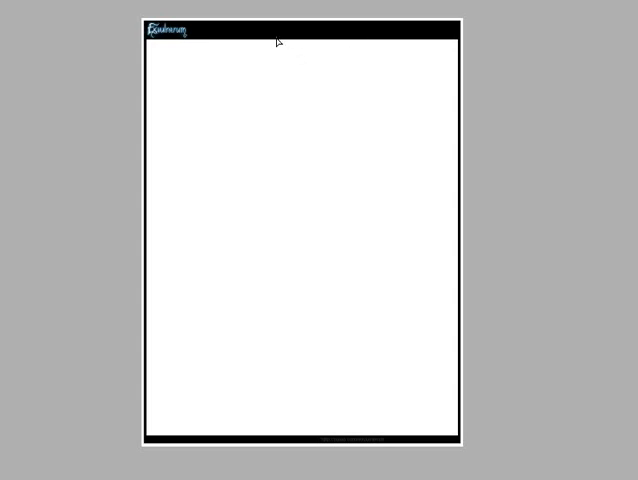
pyautogui.moveTo(464, 316)
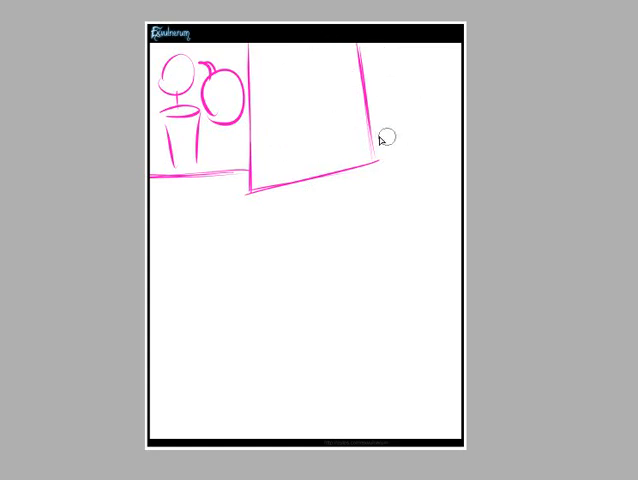
# Step: Sketch the angled panel's bottom edge and extend the pink divider line across the page
pyautogui.moveTo(362, 148); pyautogui.dragTo(456, 160)
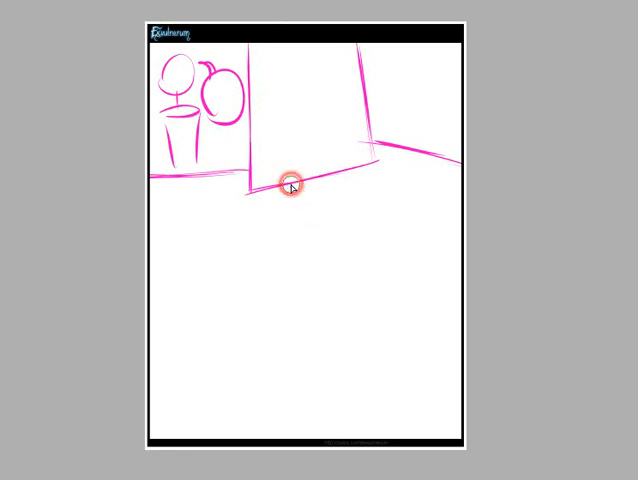
pyautogui.moveTo(290, 190); pyautogui.dragTo(316, 424)
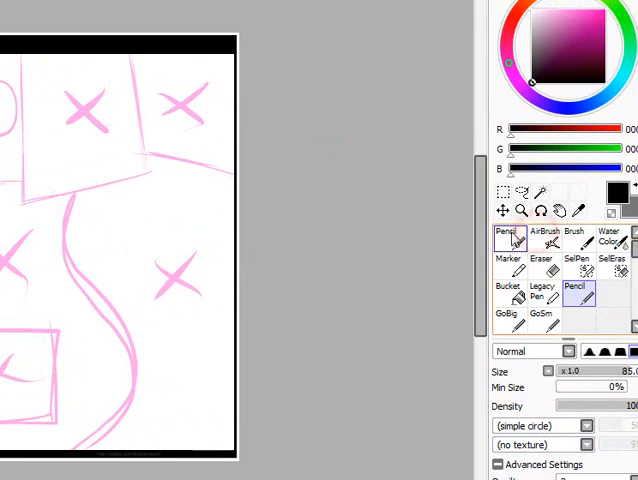
# Step: Switch to a different brush and adjust its Size and Min Size sliders
pyautogui.click(508, 318)
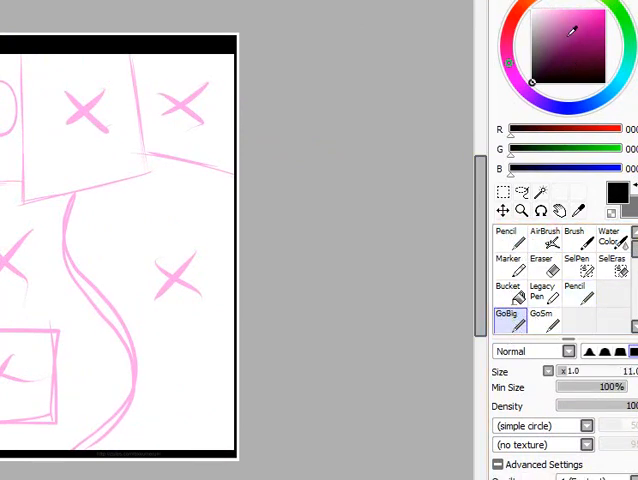
pyautogui.moveTo(560, 372); pyautogui.dragTo(600, 372)
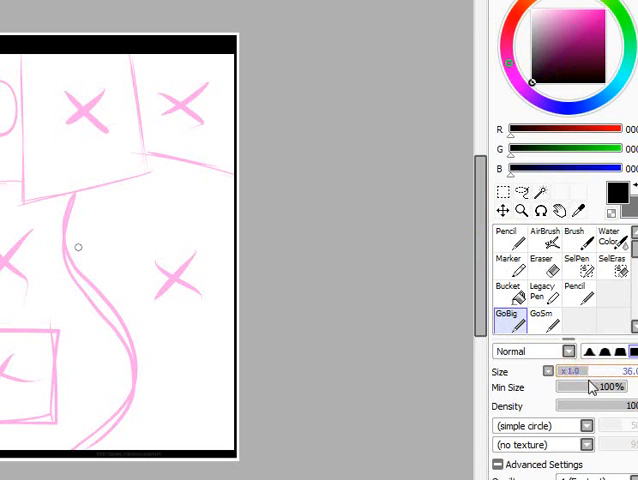
pyautogui.moveTo(596, 372); pyautogui.dragTo(584, 372)
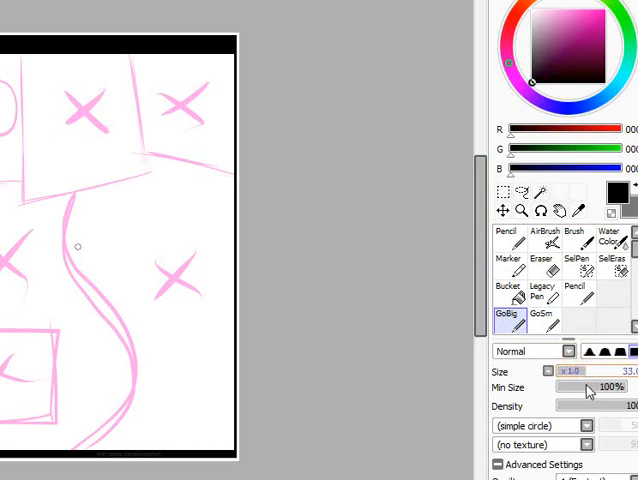
pyautogui.moveTo(616, 388)
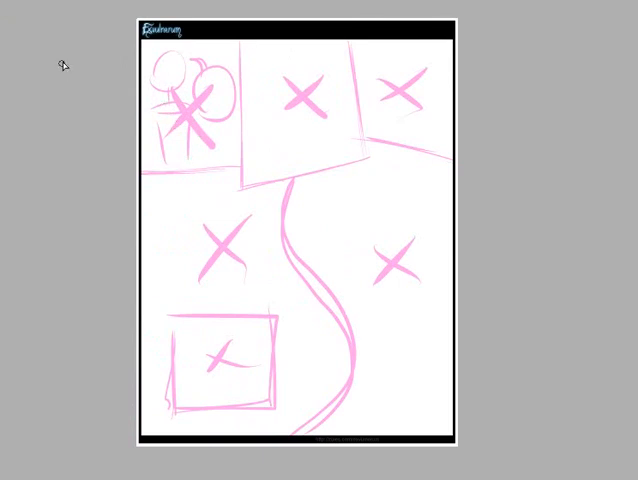
pyautogui.moveTo(470, 54)
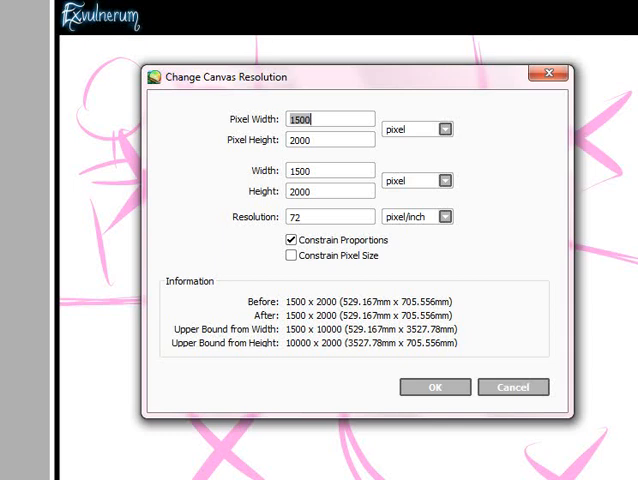
pyautogui.click(434, 388)
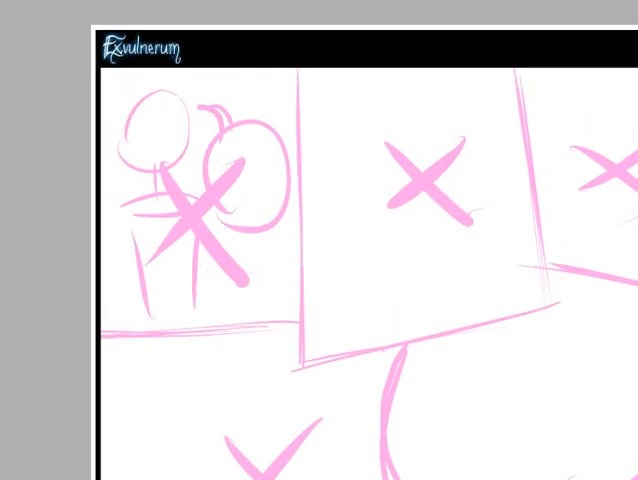
pyautogui.moveTo(348, 120)
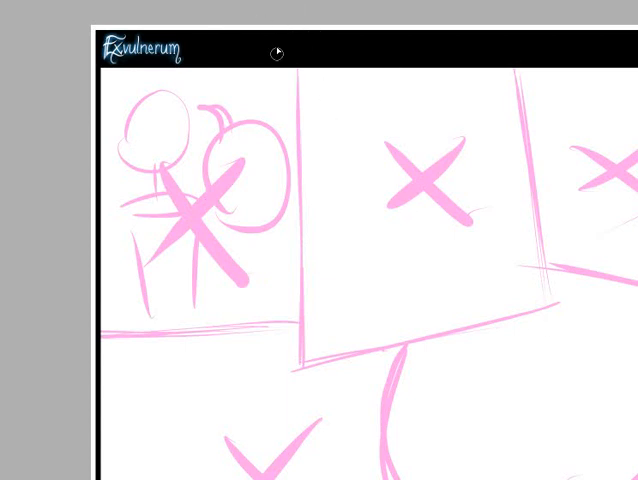
pyautogui.moveTo(304, 48)
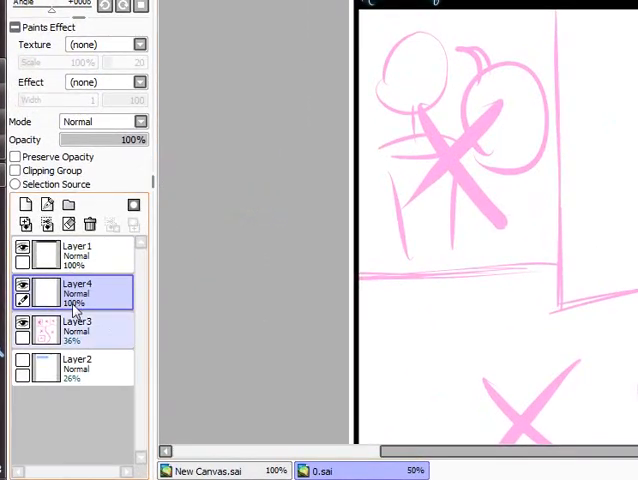
pyautogui.click(24, 324)
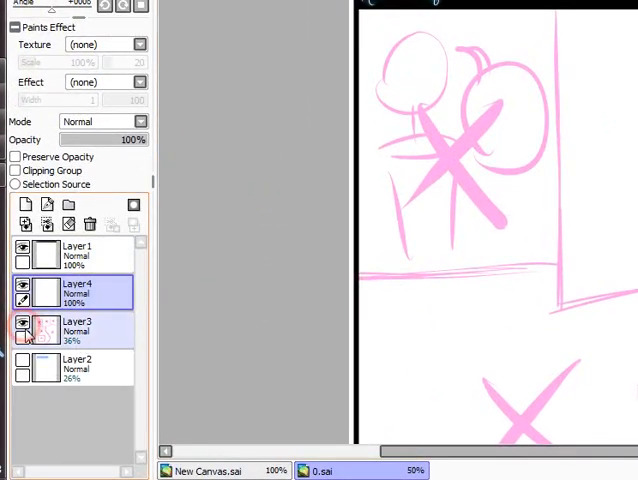
pyautogui.click(20, 328)
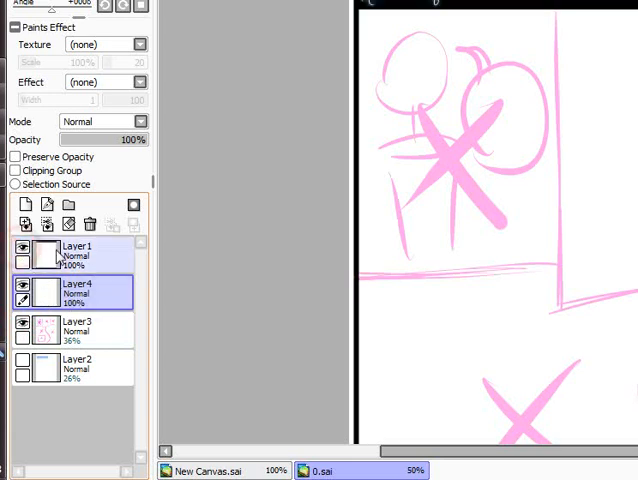
pyautogui.click(80, 252)
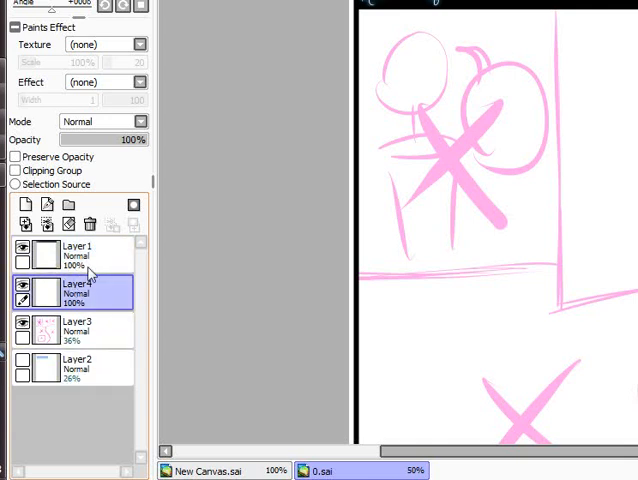
pyautogui.click(76, 330)
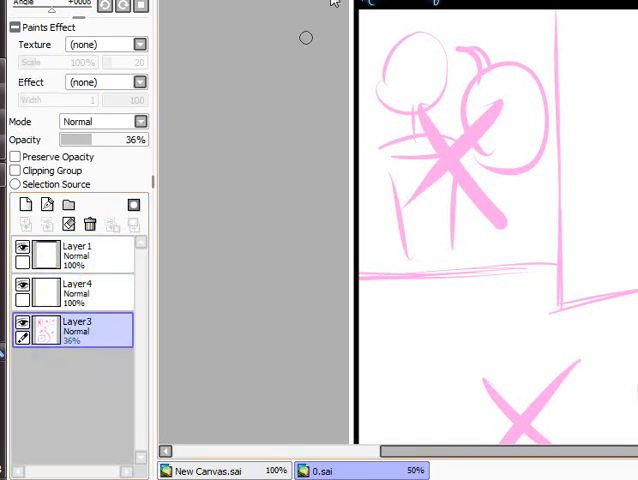
pyautogui.moveTo(180, 8)
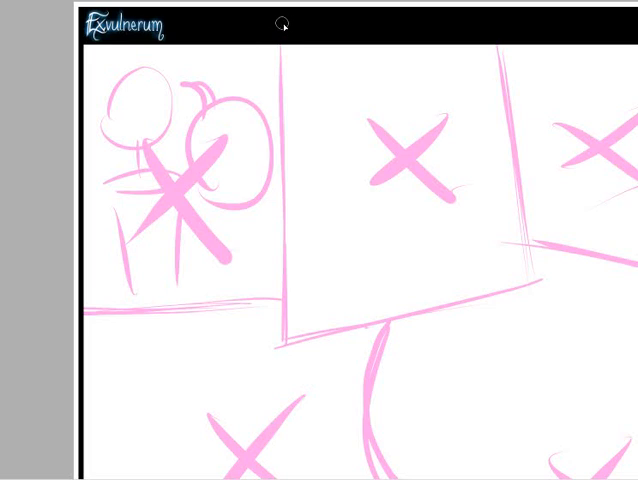
pyautogui.moveTo(280, 366)
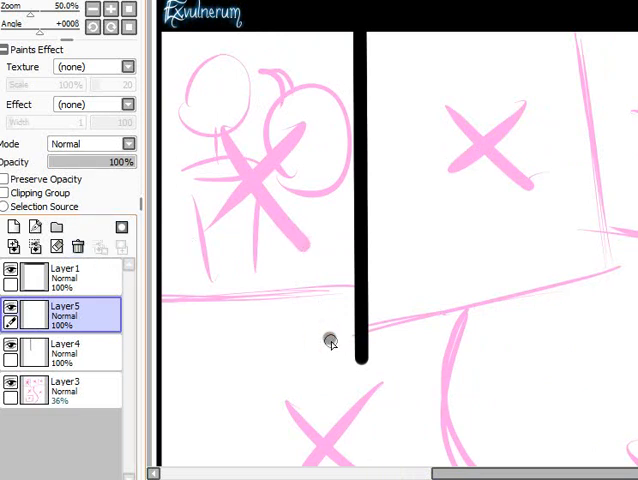
# Step: Ink the angled top panels' thick black borders on the border layer
pyautogui.moveTo(336, 340); pyautogui.dragTo(628, 264)
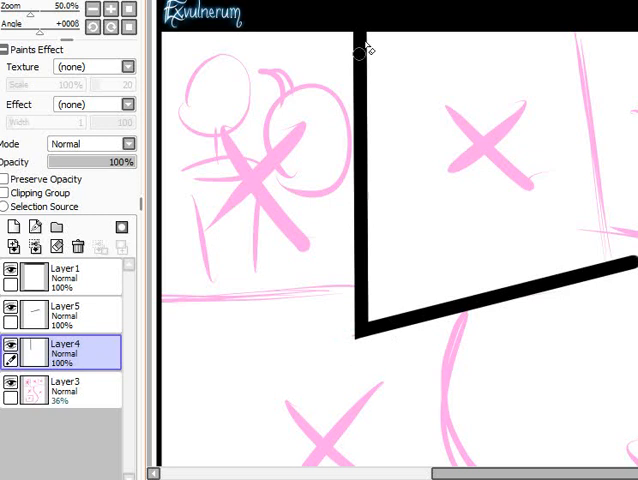
pyautogui.click(64, 310)
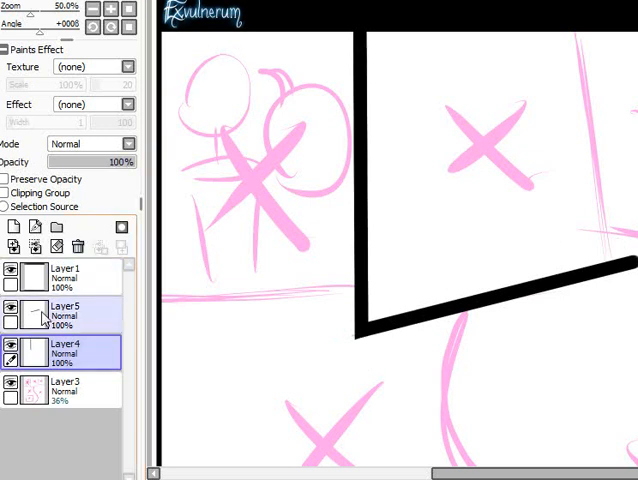
pyautogui.click(60, 316)
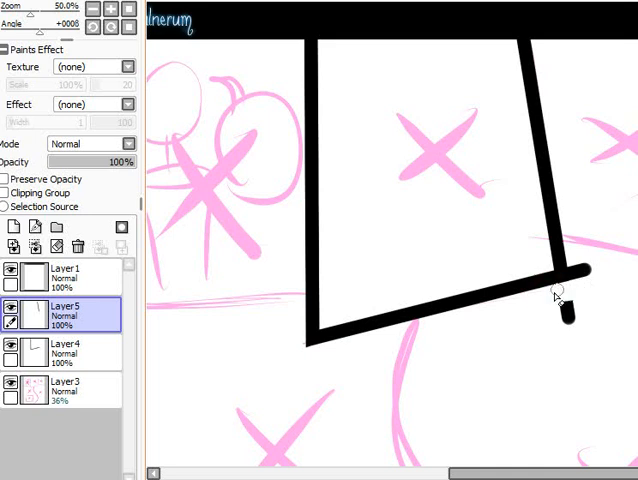
pyautogui.click(64, 350)
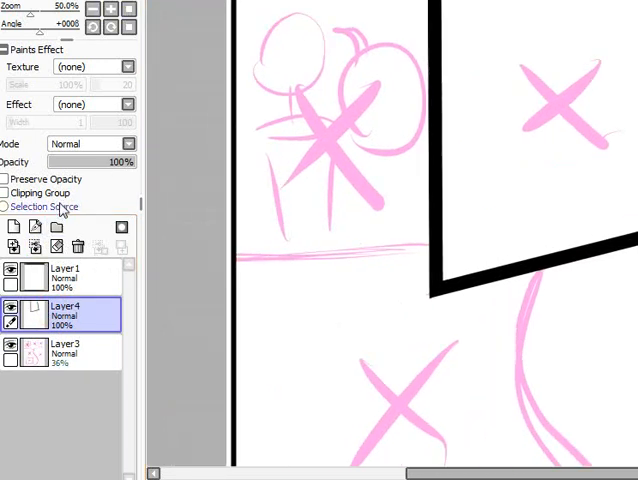
# Step: Add a new layer for the next border
pyautogui.click(12, 228)
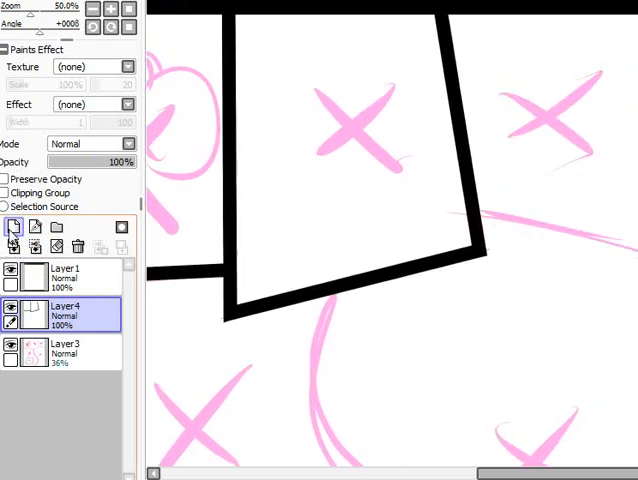
pyautogui.click(12, 228)
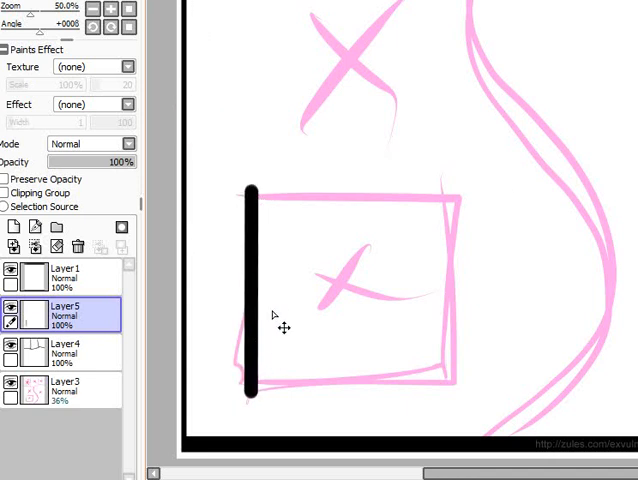
# Step: Delete the layer holding the stray black stroke and add a fresh empty layer
pyautogui.click(78, 248)
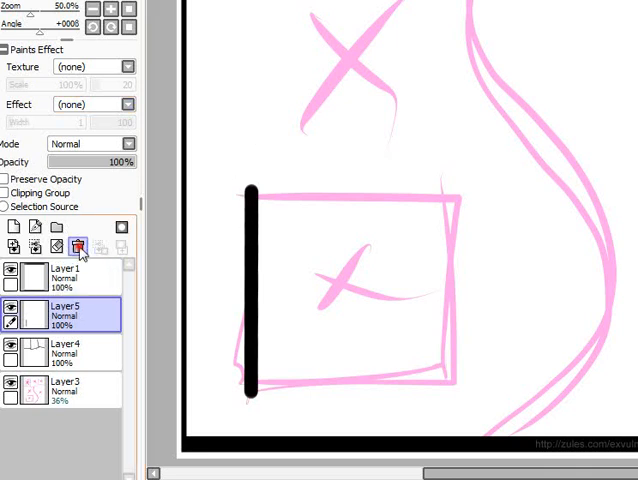
pyautogui.click(80, 246)
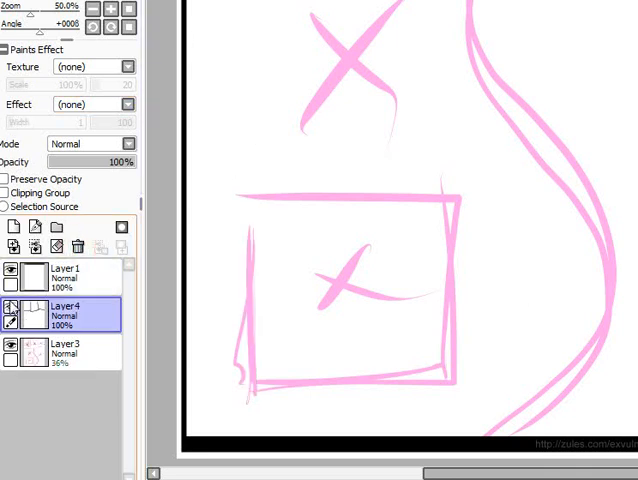
pyautogui.click(12, 224)
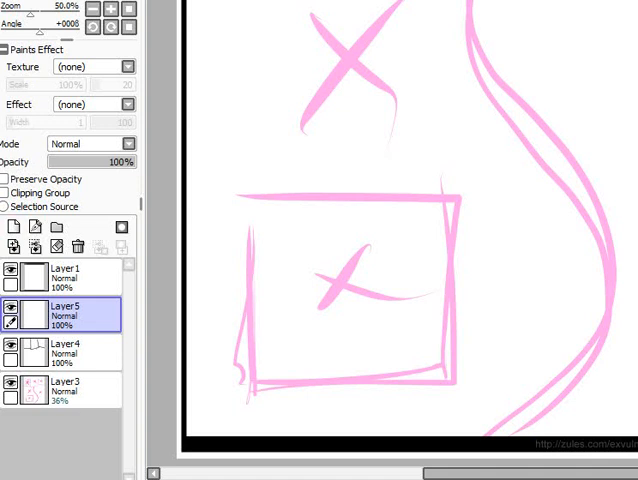
pyautogui.moveTo(196, 32)
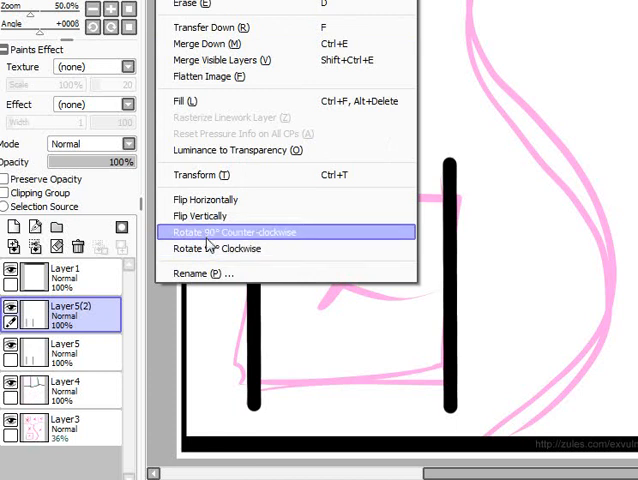
# Step: Rotate the duplicated line layer 90° counterclockwise to form the square's horizontal sides
pyautogui.click(234, 232)
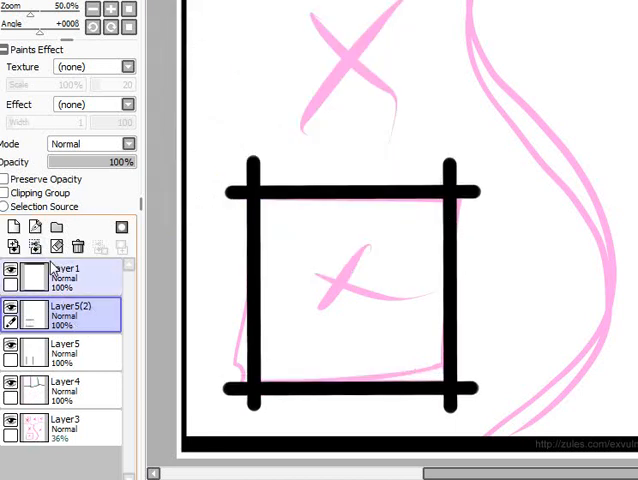
pyautogui.click(12, 268)
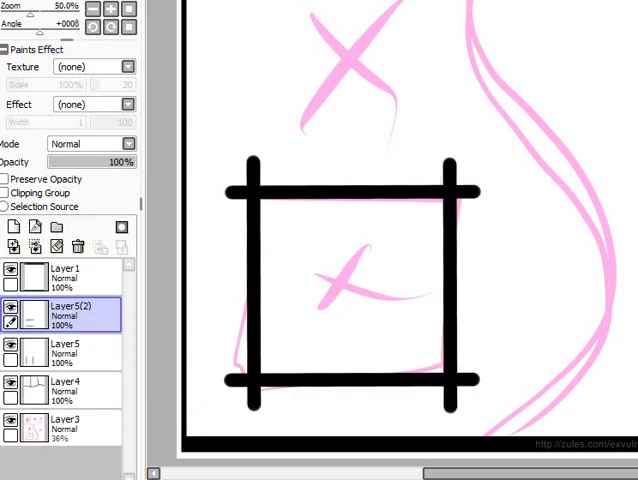
pyautogui.moveTo(272, 130)
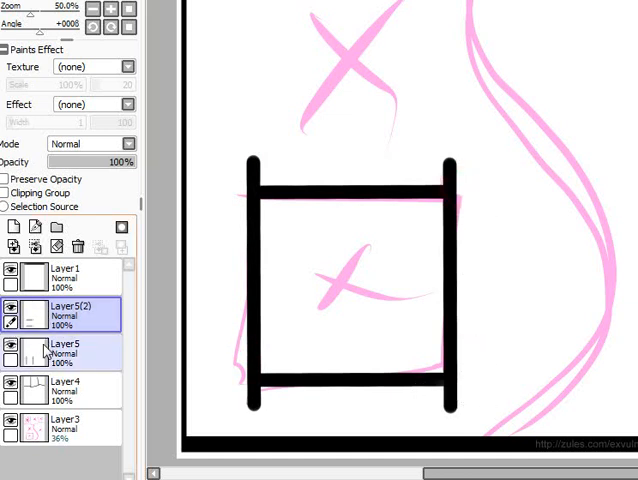
# Step: Trim the overhanging corner line ends so the square panel has a clean closed border
pyautogui.click(64, 350)
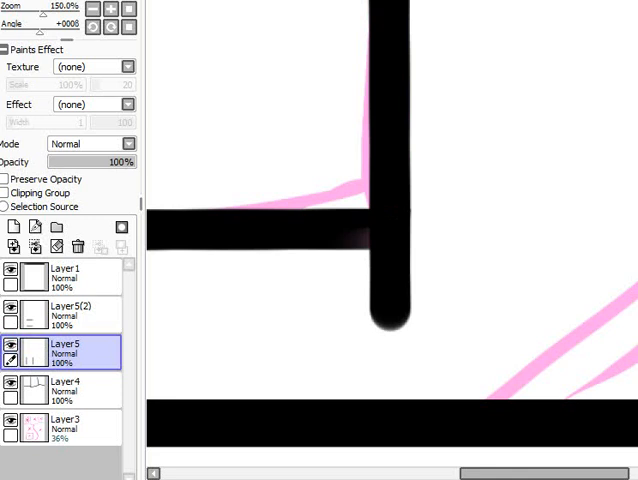
pyautogui.click(64, 310)
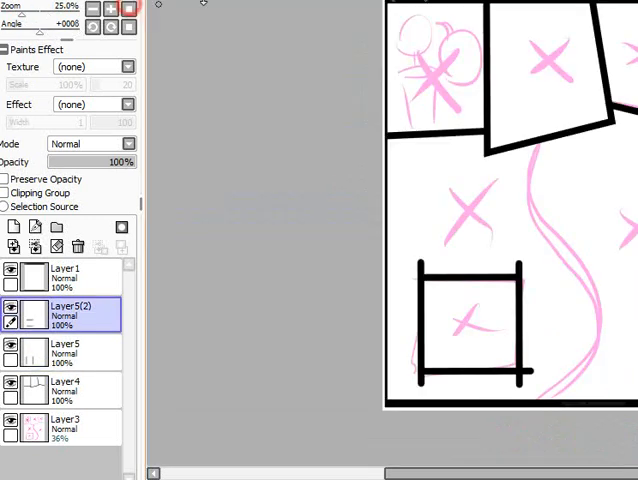
pyautogui.click(128, 8)
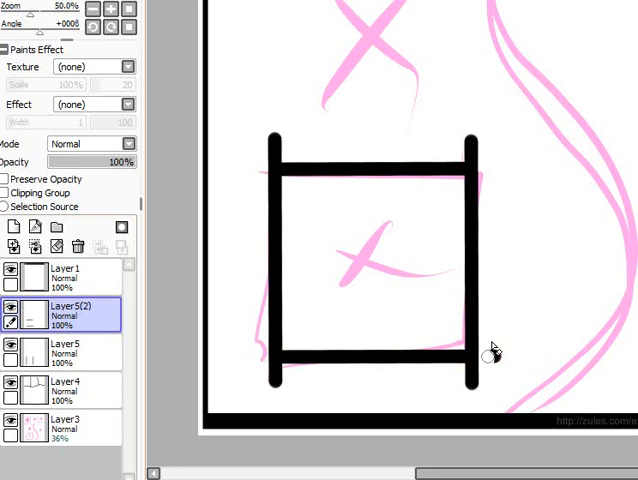
pyautogui.click(64, 352)
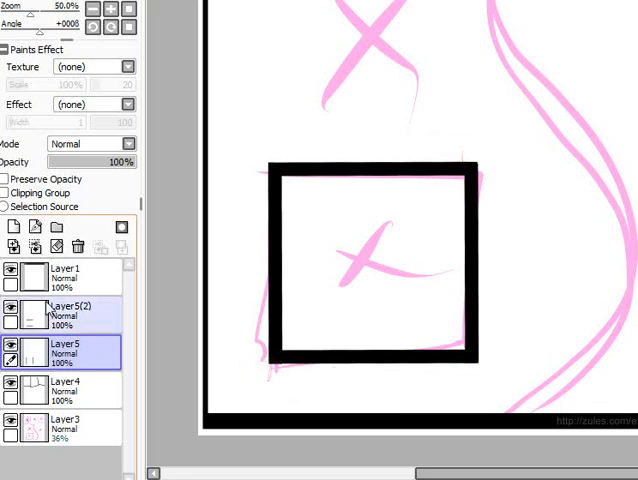
pyautogui.moveTo(32, 316)
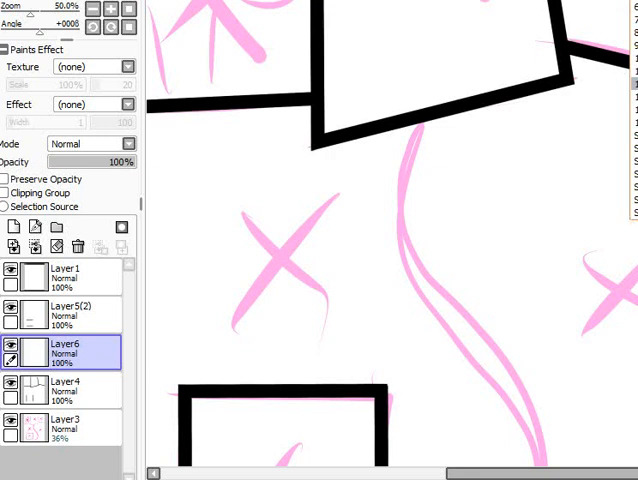
pyautogui.moveTo(296, 68)
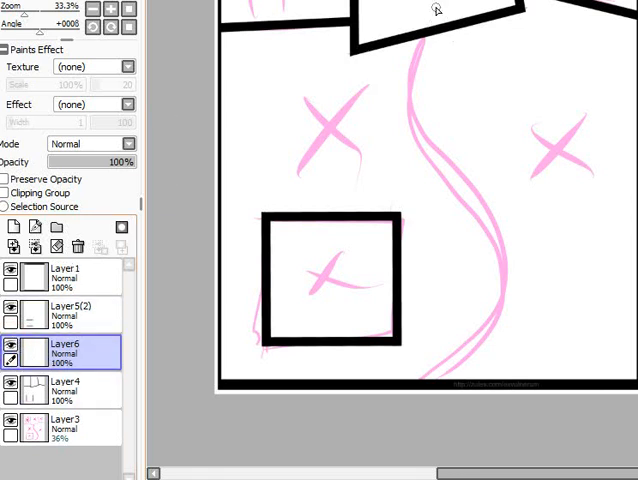
# Step: Ink the thick black curvy divider along the pink S-curve on Layer 6
pyautogui.moveTo(440, 10); pyautogui.dragTo(476, 200)
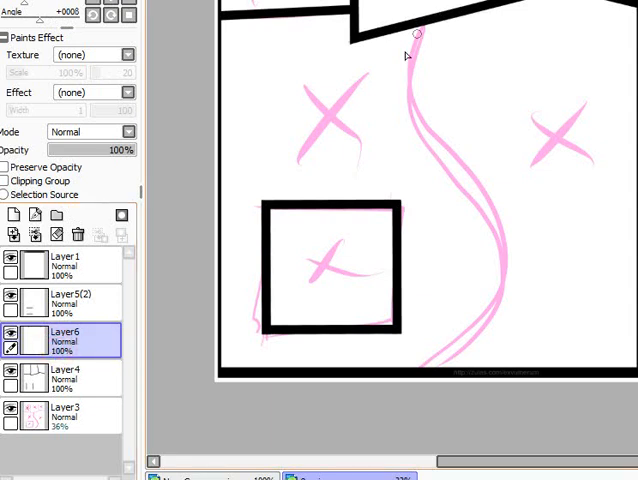
pyautogui.click(64, 300)
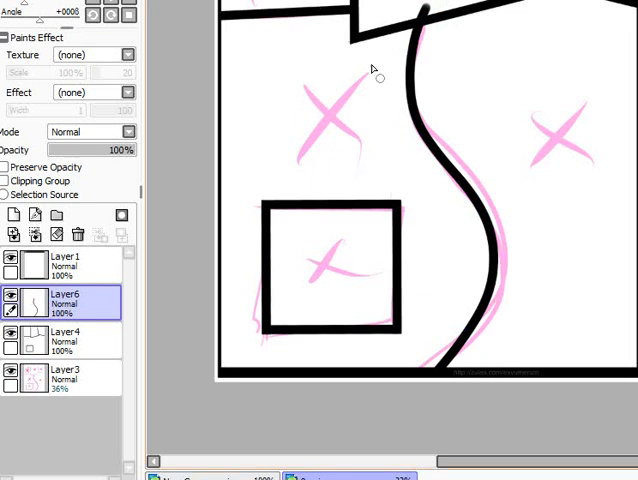
pyautogui.moveTo(372, 68)
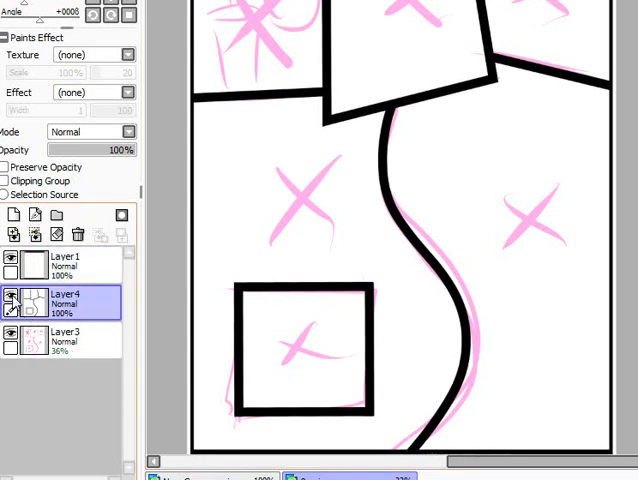
# Step: Merge the border layers, hide the pink sketch layer and add a new empty layer
pyautogui.click(64, 264)
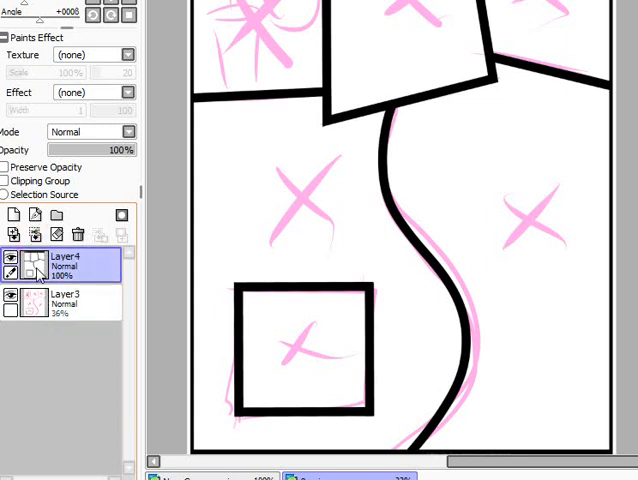
pyautogui.click(10, 264)
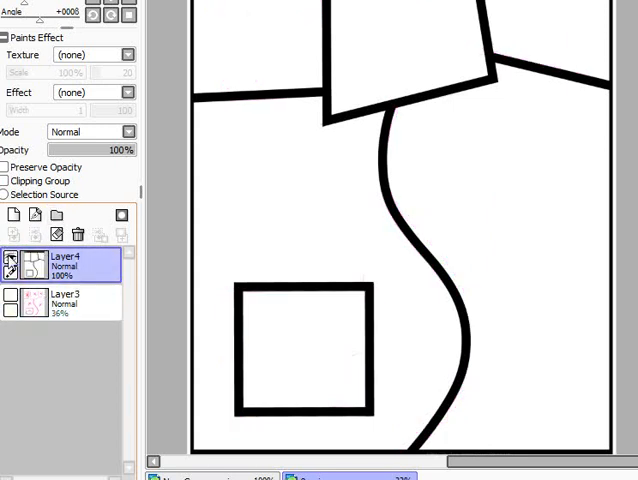
pyautogui.click(14, 214)
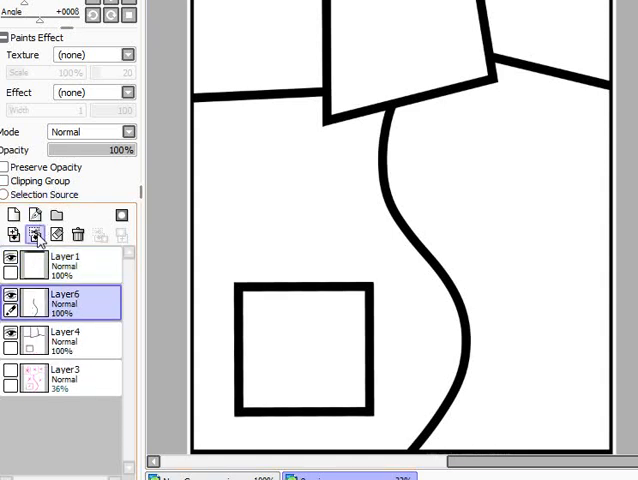
pyautogui.click(78, 234)
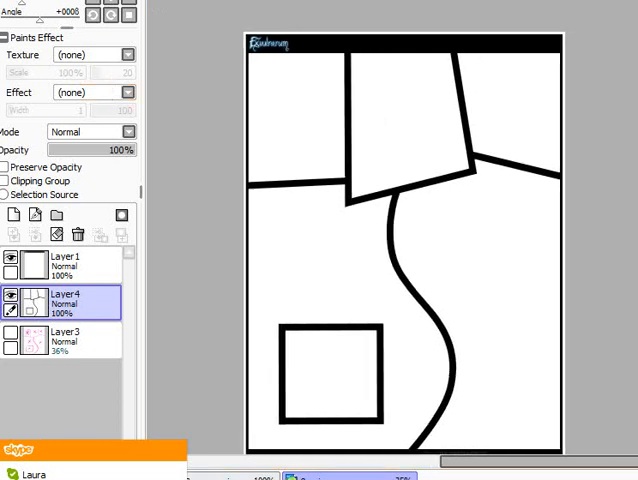
pyautogui.click(64, 264)
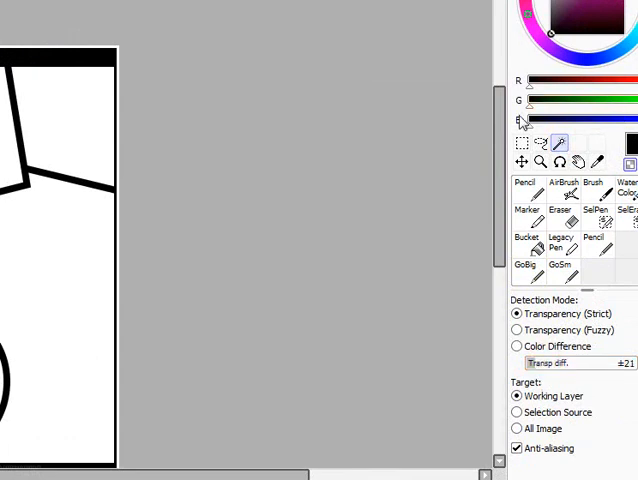
pyautogui.moveTo(544, 362)
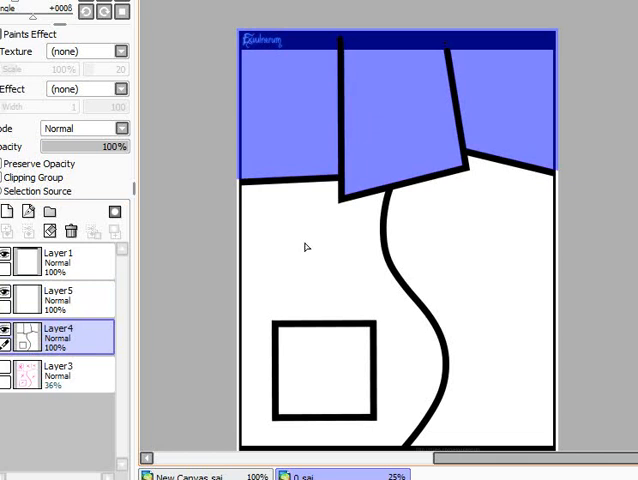
# Step: Add the remaining panel areas to the Magic Wand selection, leaving the Layer menu unchanged
pyautogui.click(318, 378)
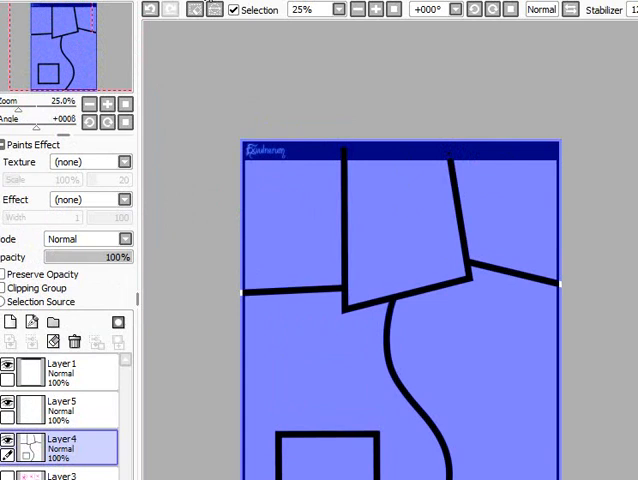
pyautogui.click(170, 6)
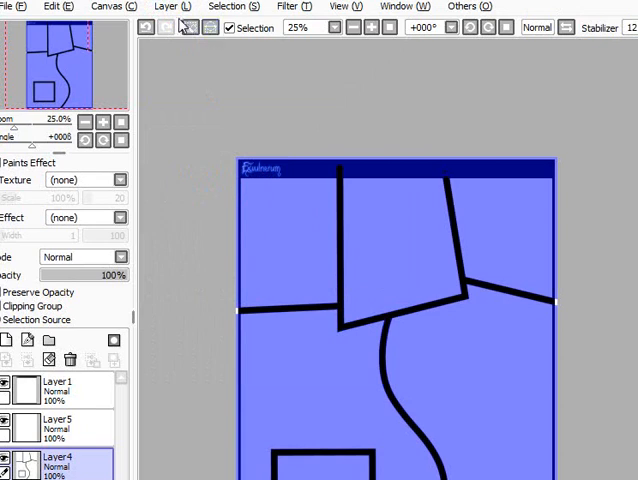
pyautogui.click(172, 8)
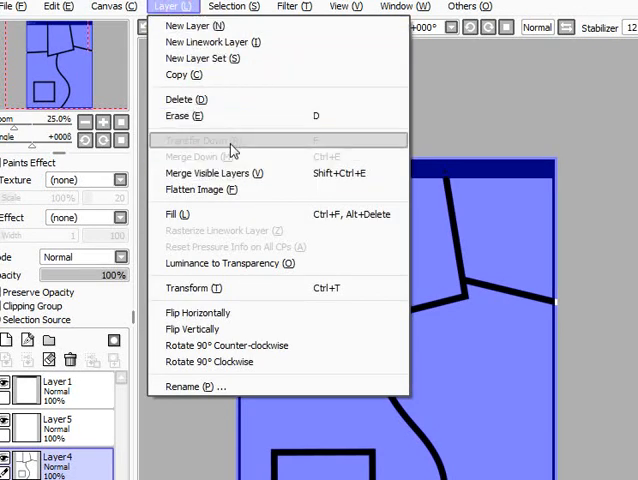
pyautogui.moveTo(198, 312)
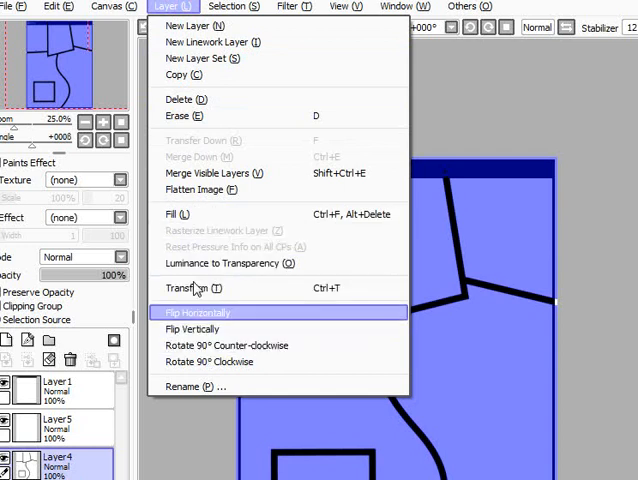
pyautogui.click(196, 312)
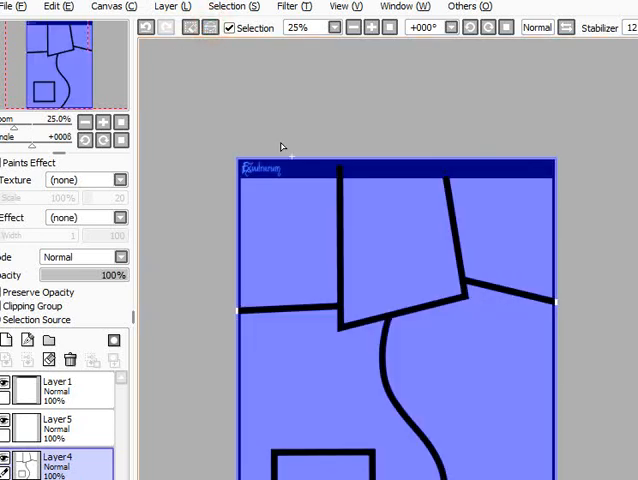
# Step: Apply the Selection menu command to clear the blue tint from the panel areas
pyautogui.click(232, 8)
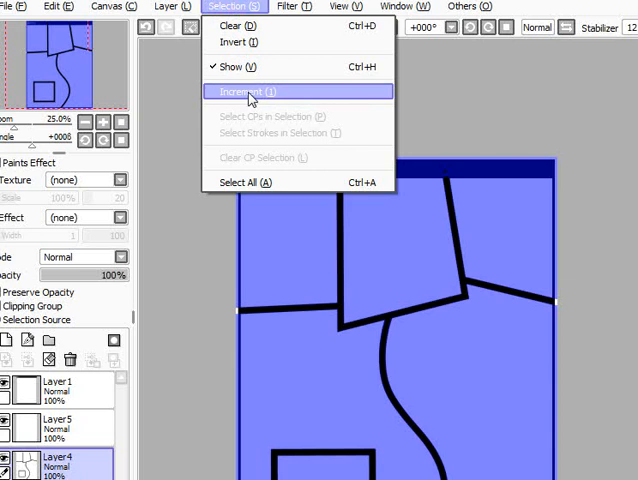
pyautogui.moveTo(248, 96)
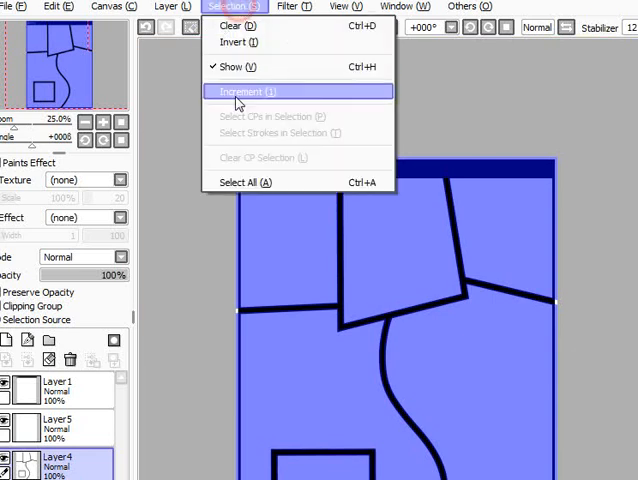
pyautogui.click(244, 92)
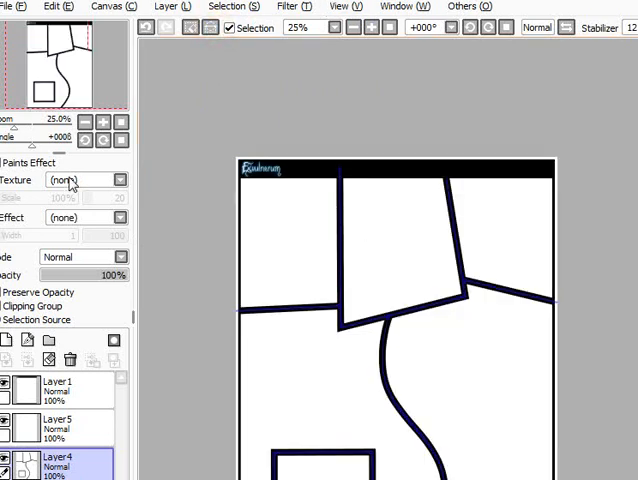
# Step: Switch to Layer5 to produce the double black outline with white centre line
pyautogui.click(56, 424)
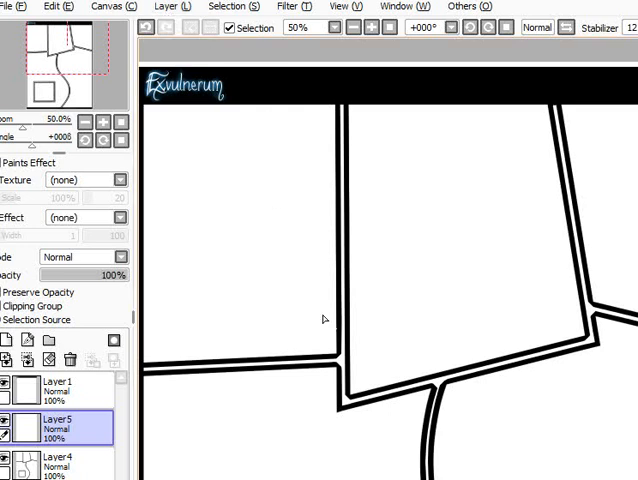
pyautogui.moveTo(338, 348)
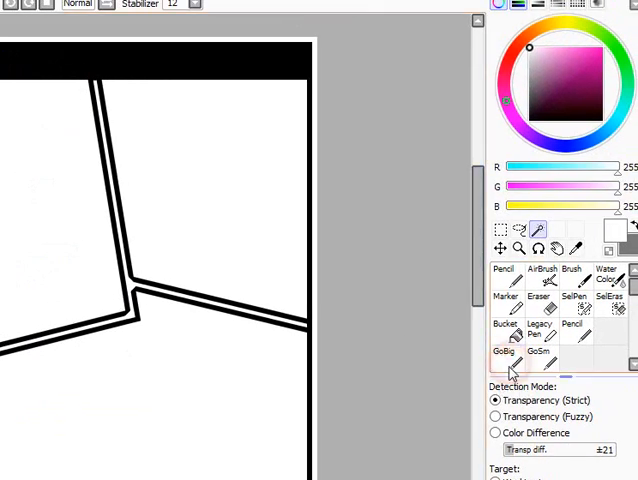
# Step: Choose a white (255,255,255) pen brush and set its size for border touch-ups
pyautogui.click(504, 356)
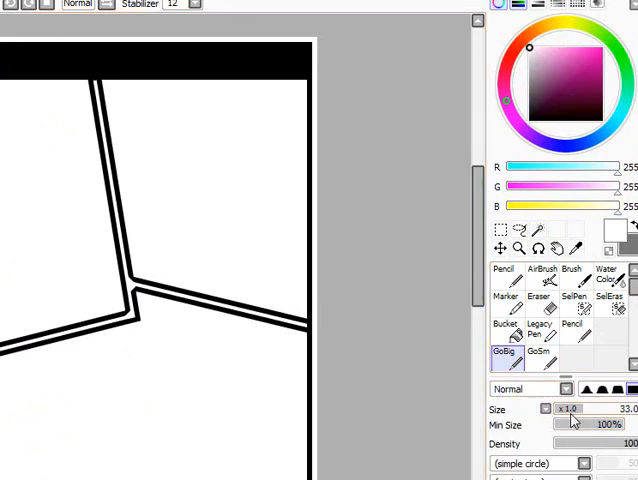
pyautogui.click(568, 408)
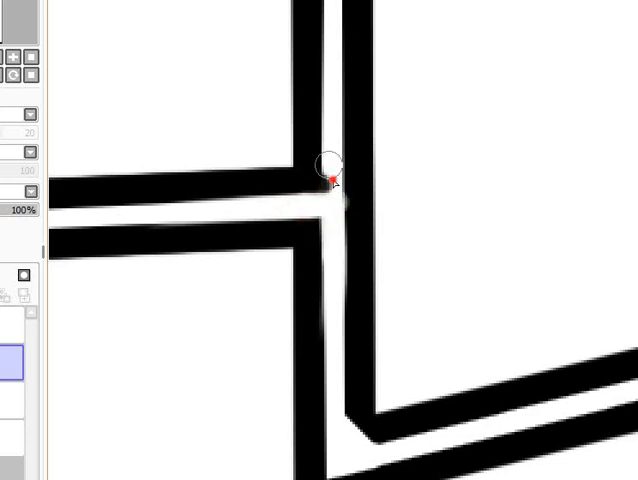
# Step: Paint white through the border junctions so the inner white lines join cleanly
pyautogui.moveTo(330, 184); pyautogui.dragTo(336, 264)
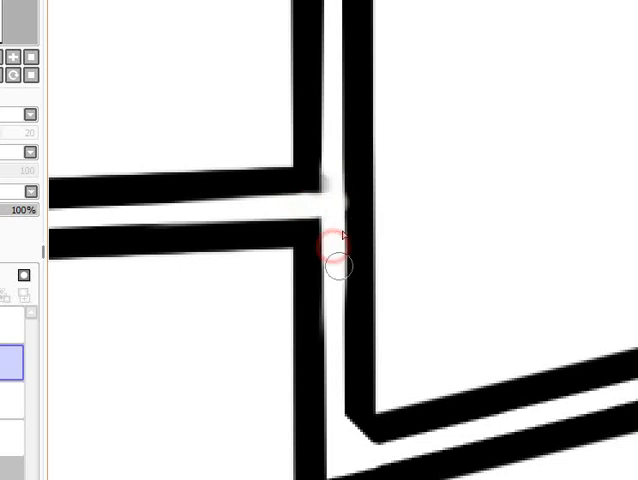
pyautogui.moveTo(336, 250); pyautogui.dragTo(370, 430)
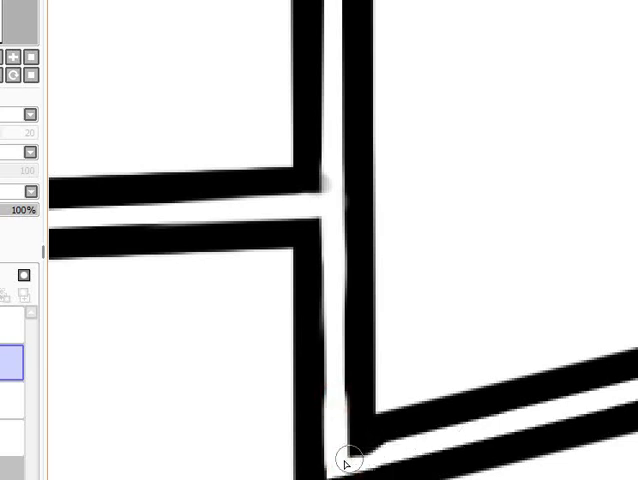
pyautogui.moveTo(360, 200)
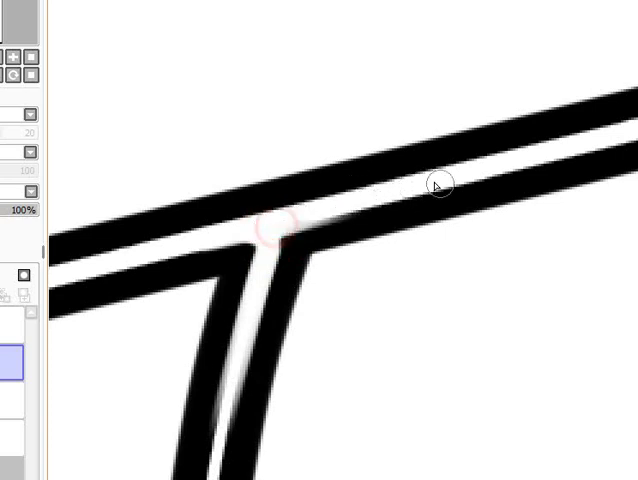
pyautogui.moveTo(276, 236); pyautogui.dragTo(440, 184)
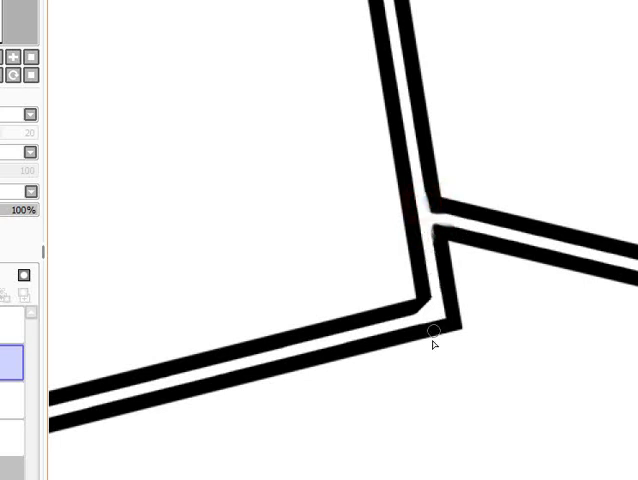
pyautogui.click(428, 300)
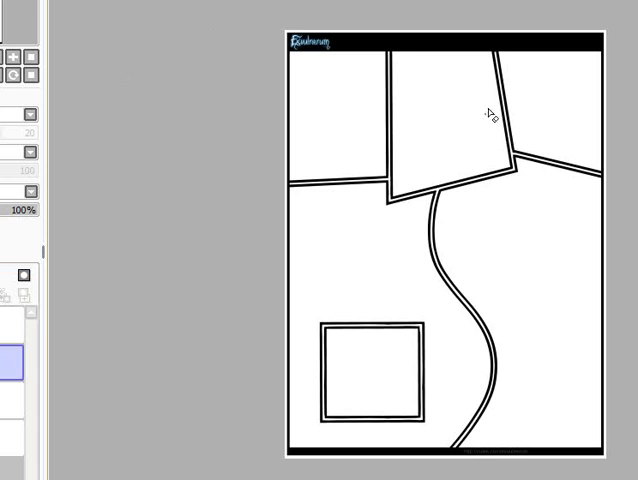
pyautogui.moveTo(522, 80)
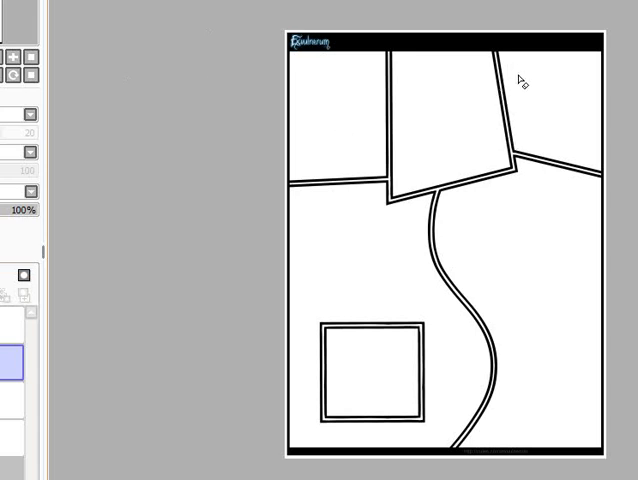